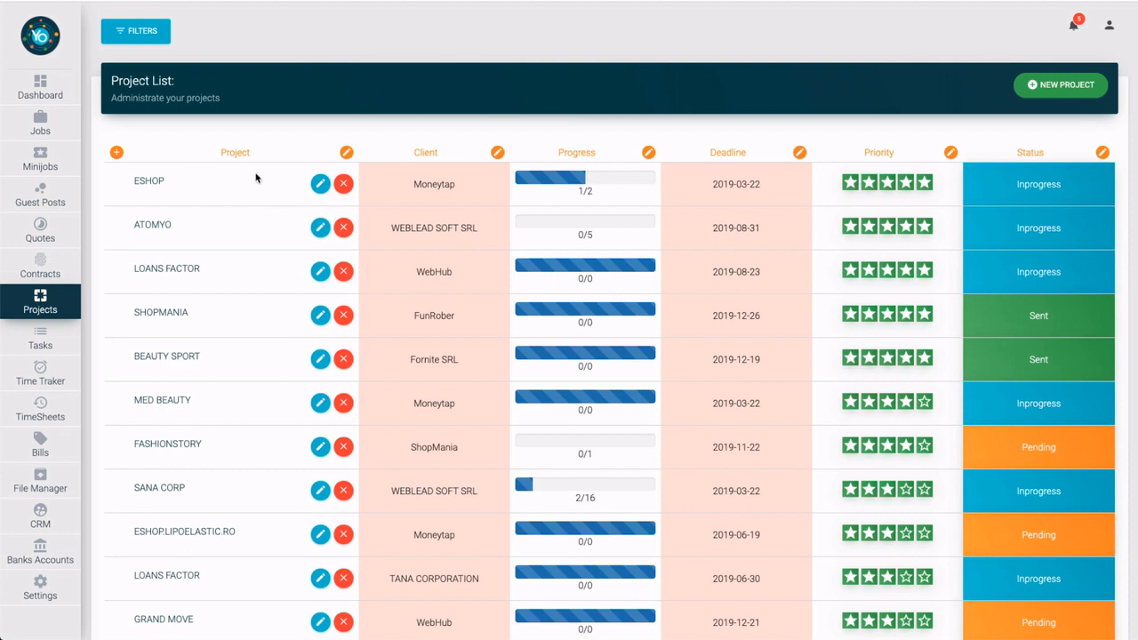
mouse_move(245, 569)
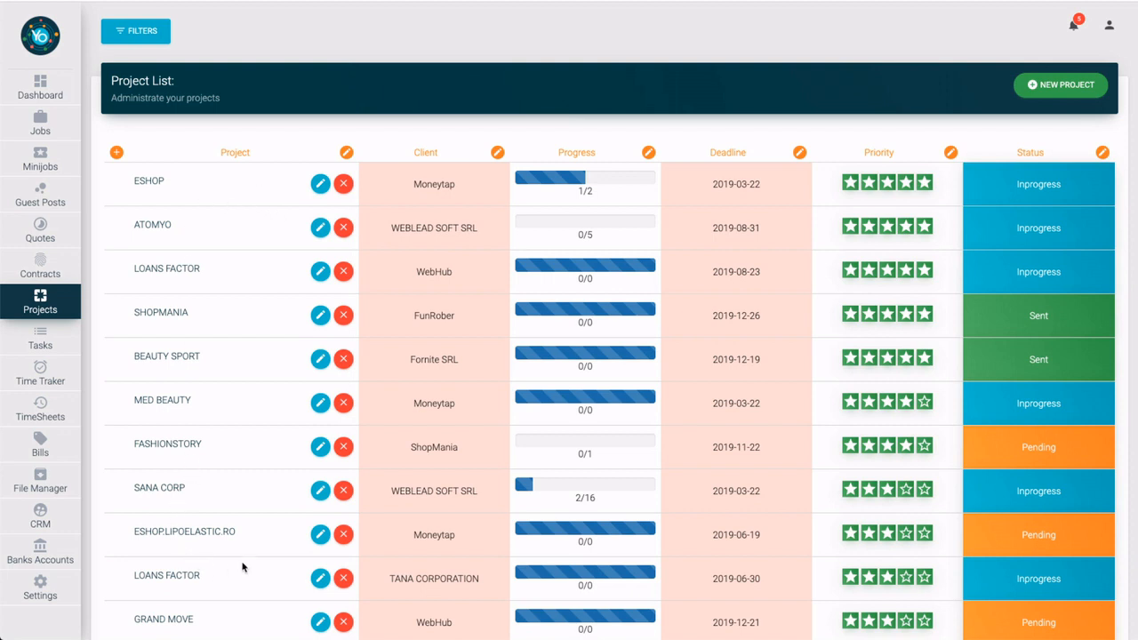
mouse_move(535, 508)
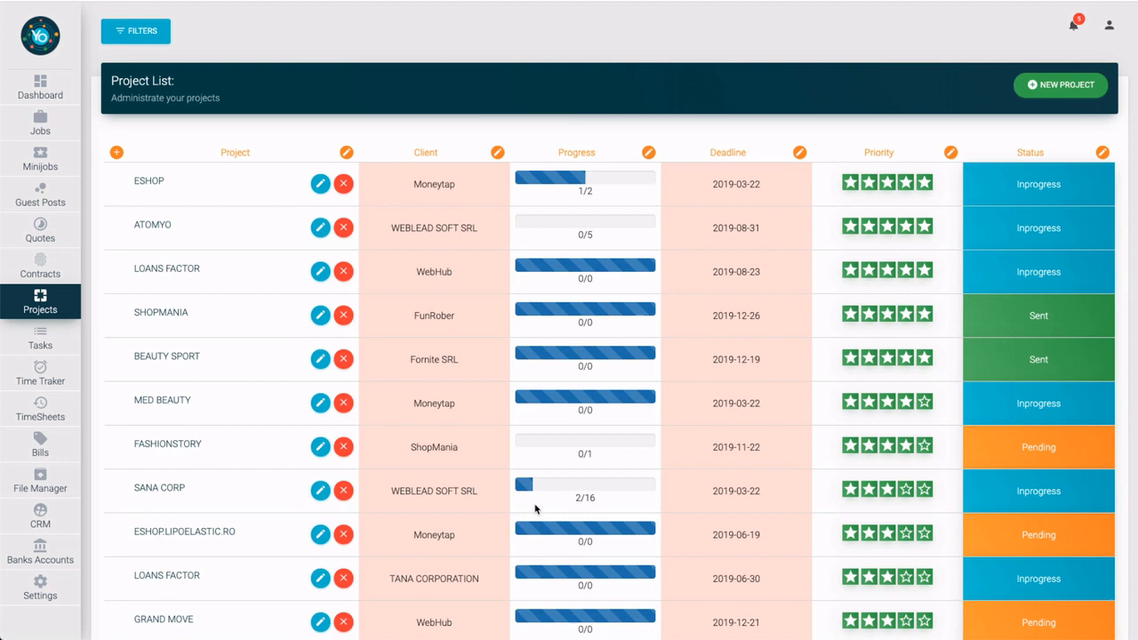
mouse_move(636, 204)
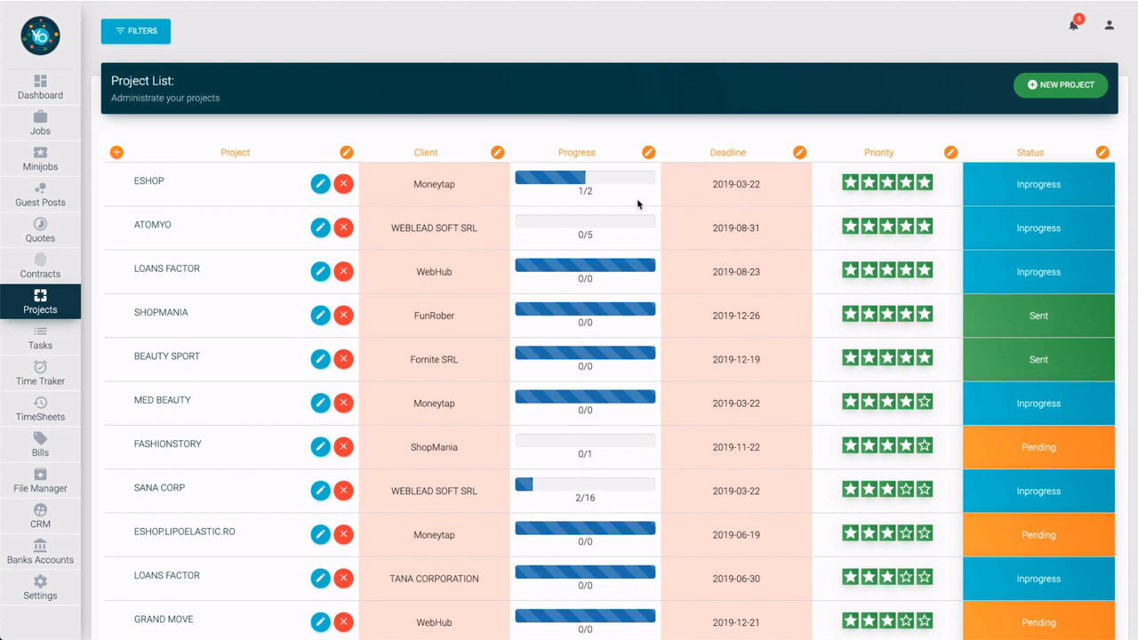
mouse_move(927, 221)
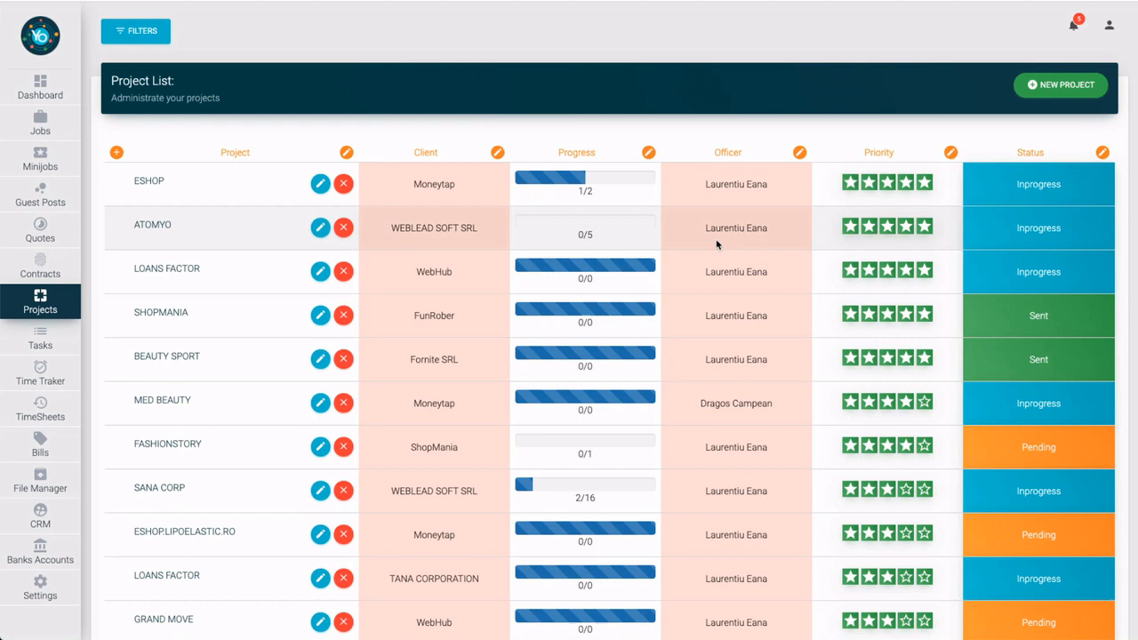
left_click(135, 30)
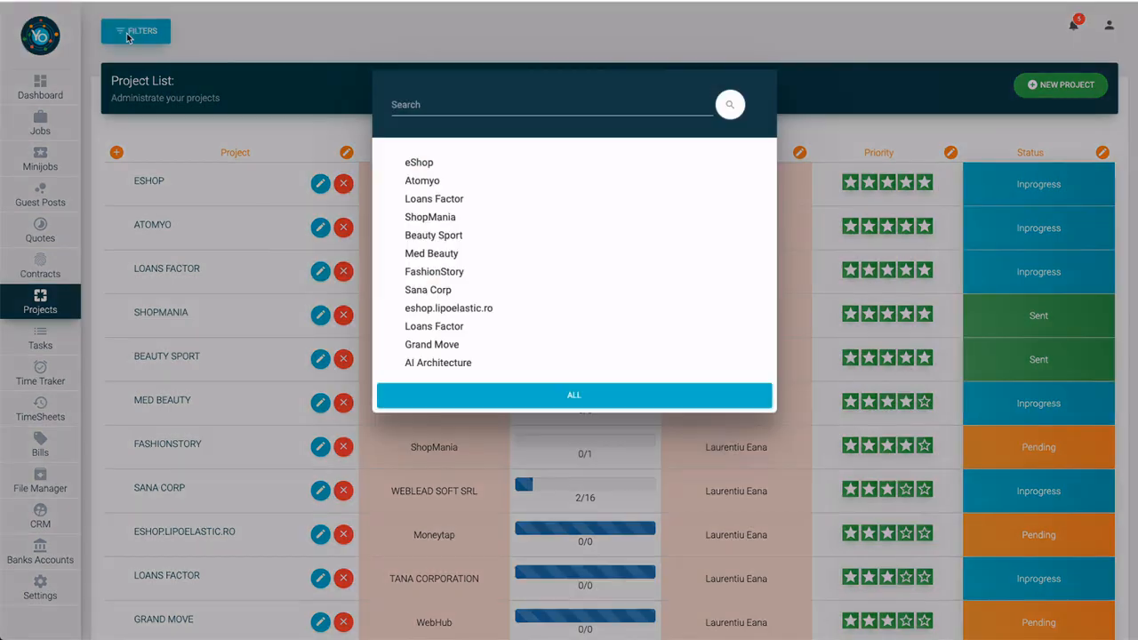
mouse_move(445, 103)
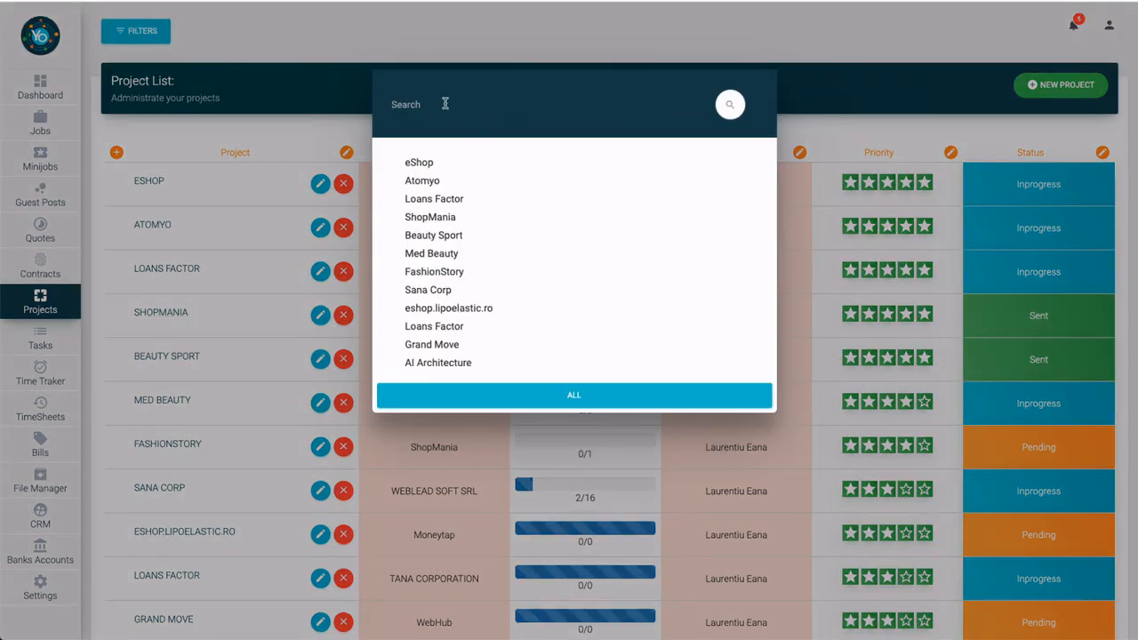
type("sana")
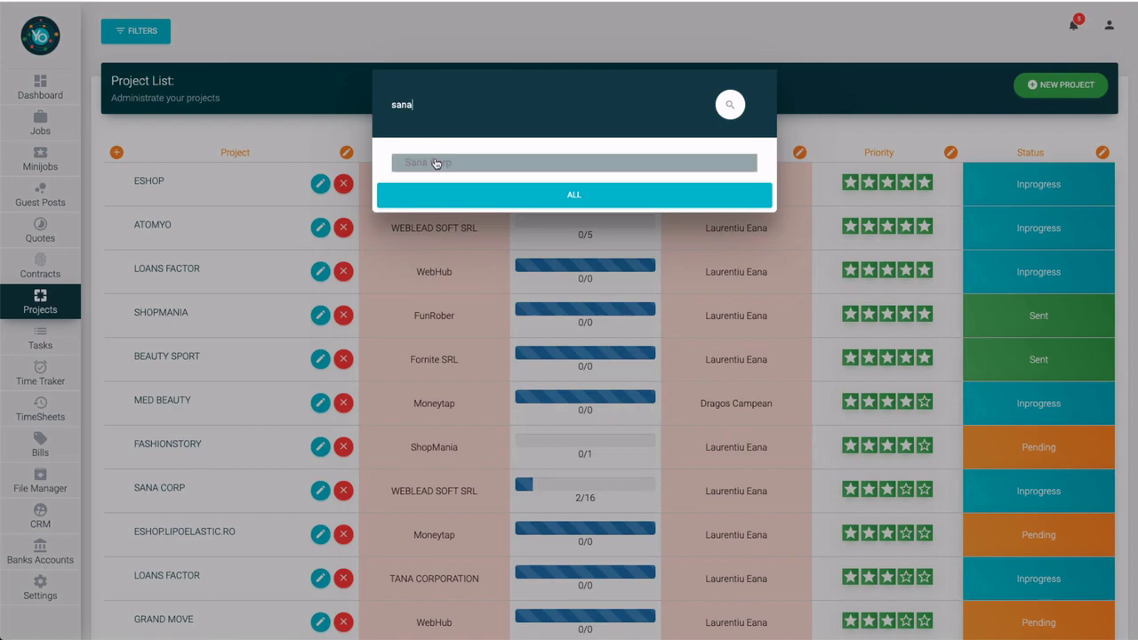
left_click(728, 103)
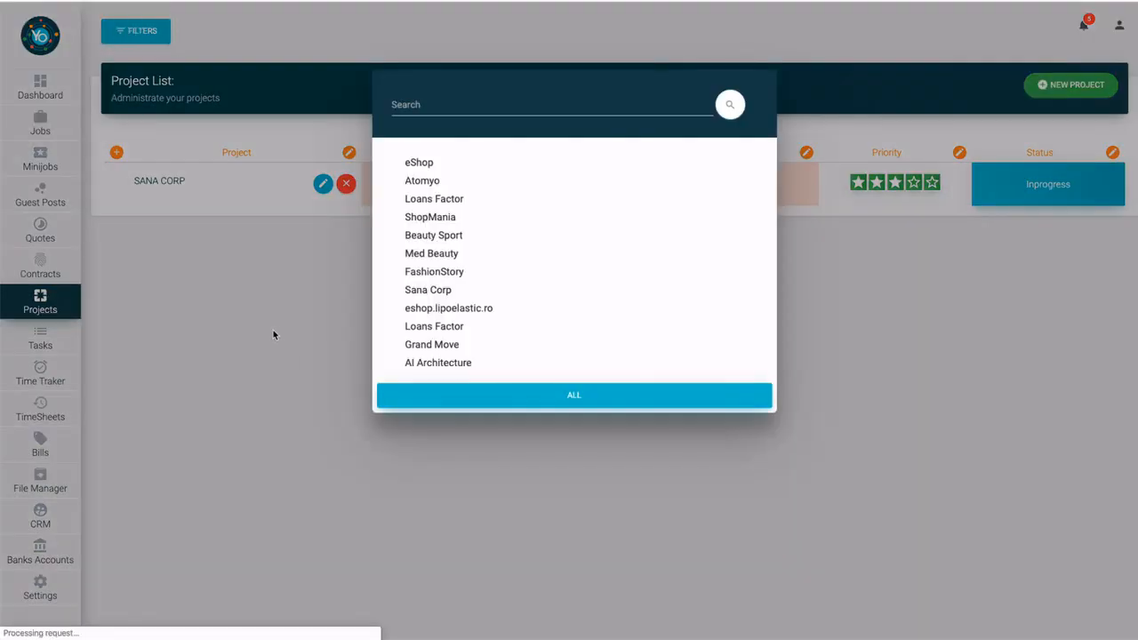
left_click(572, 395)
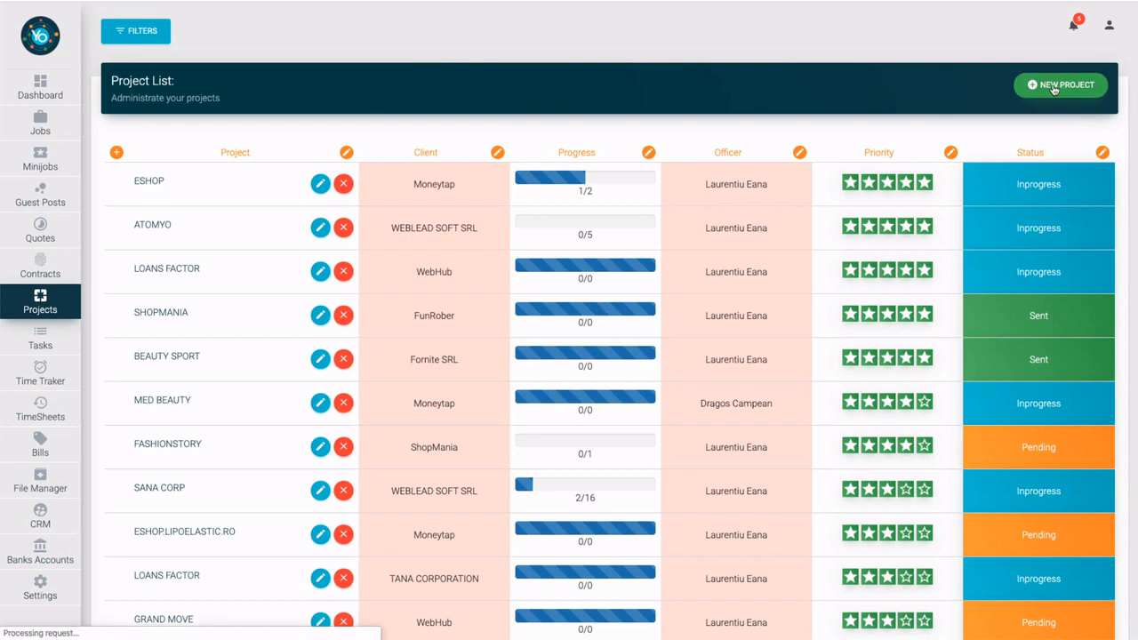
Step: Start a new project named 'New Project' for client WEBLEAD SOFT SRL at 25 per hour
left_click(1060, 85)
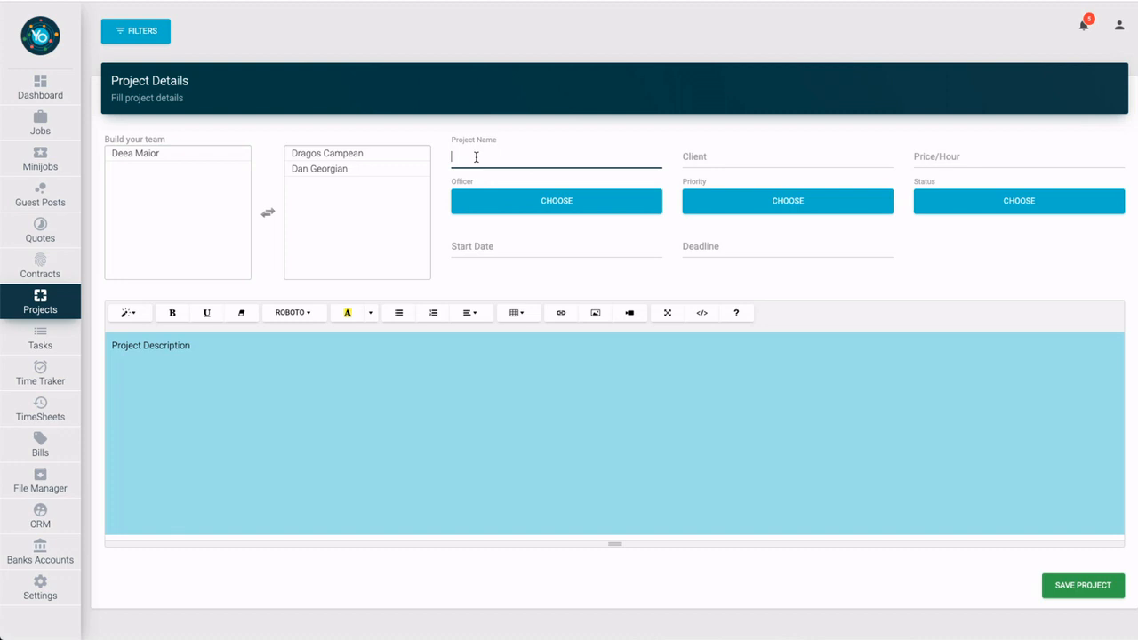
type("New")
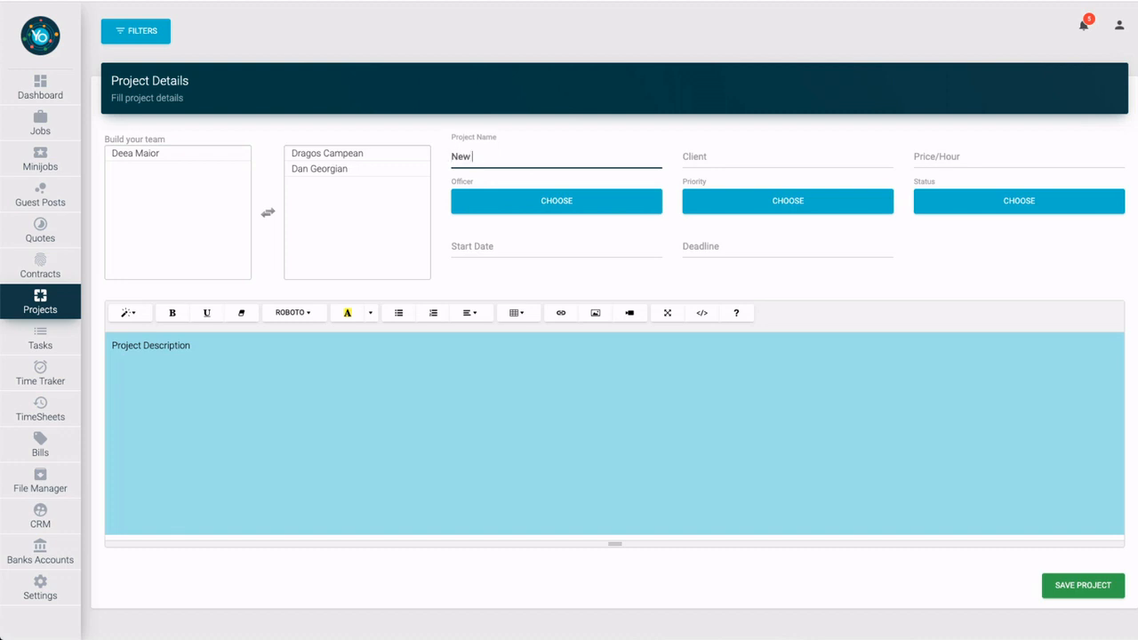
type("Project")
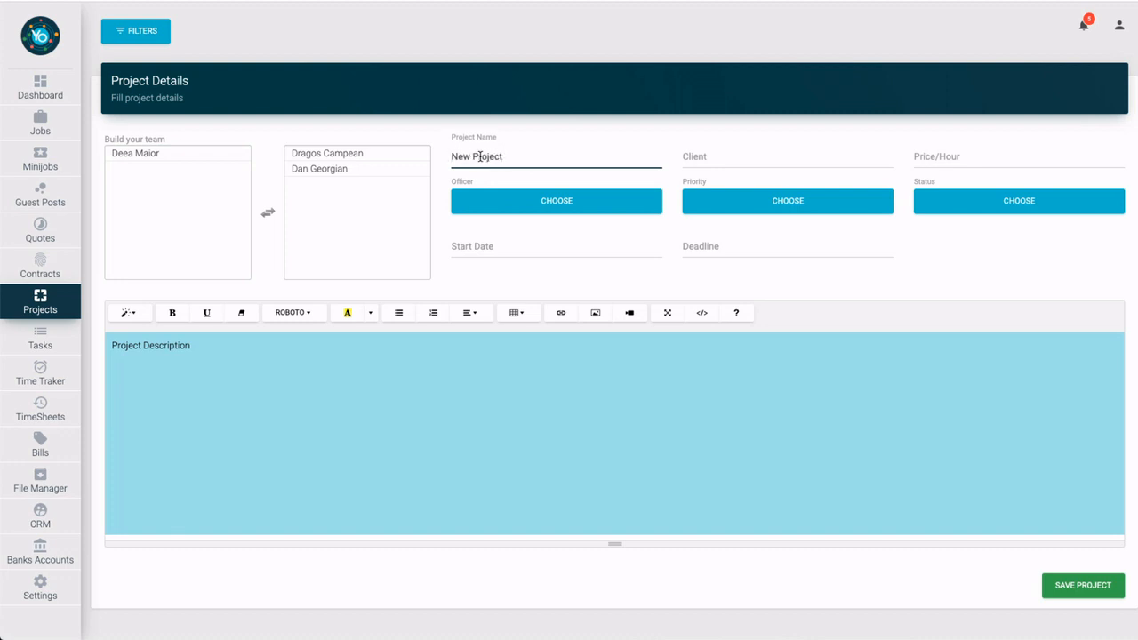
left_click(785, 156)
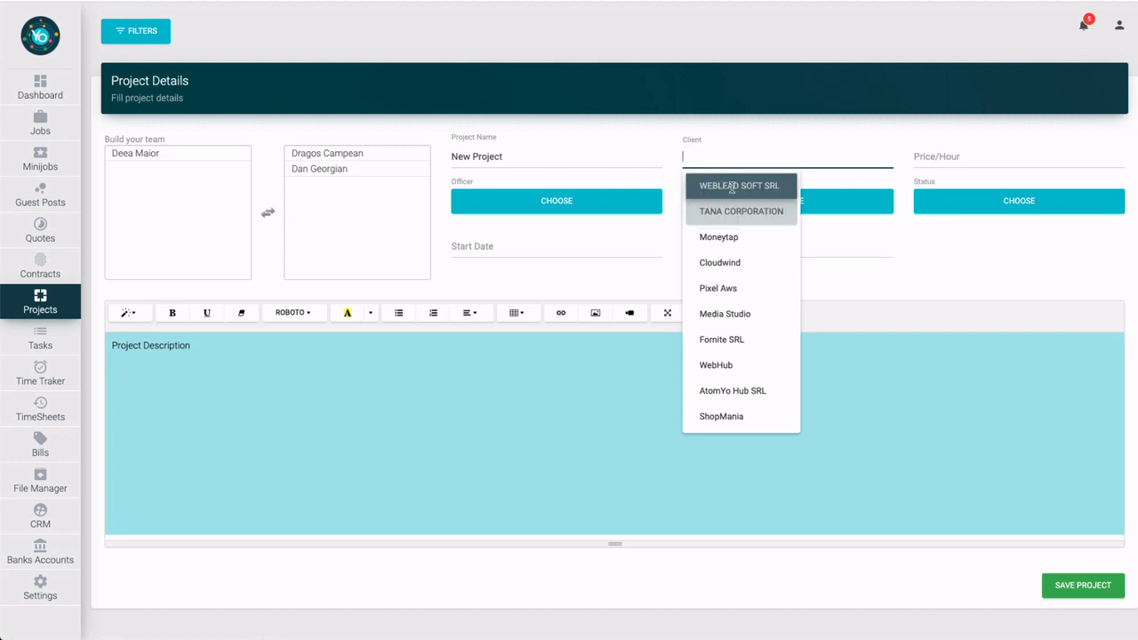
left_click(739, 185)
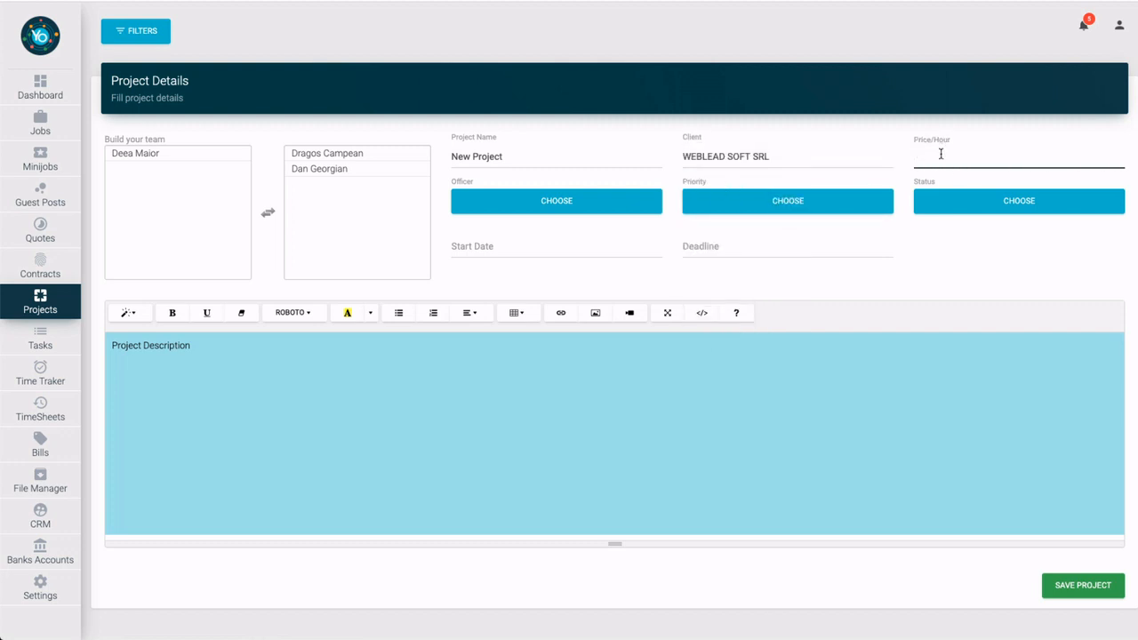
type("25")
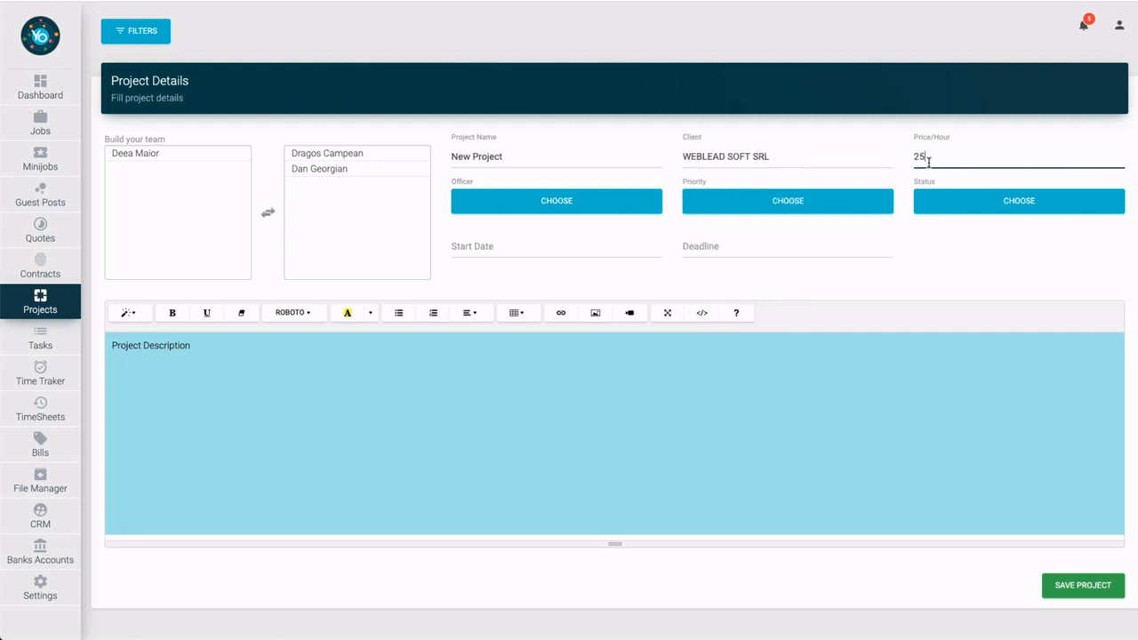
left_click(556, 199)
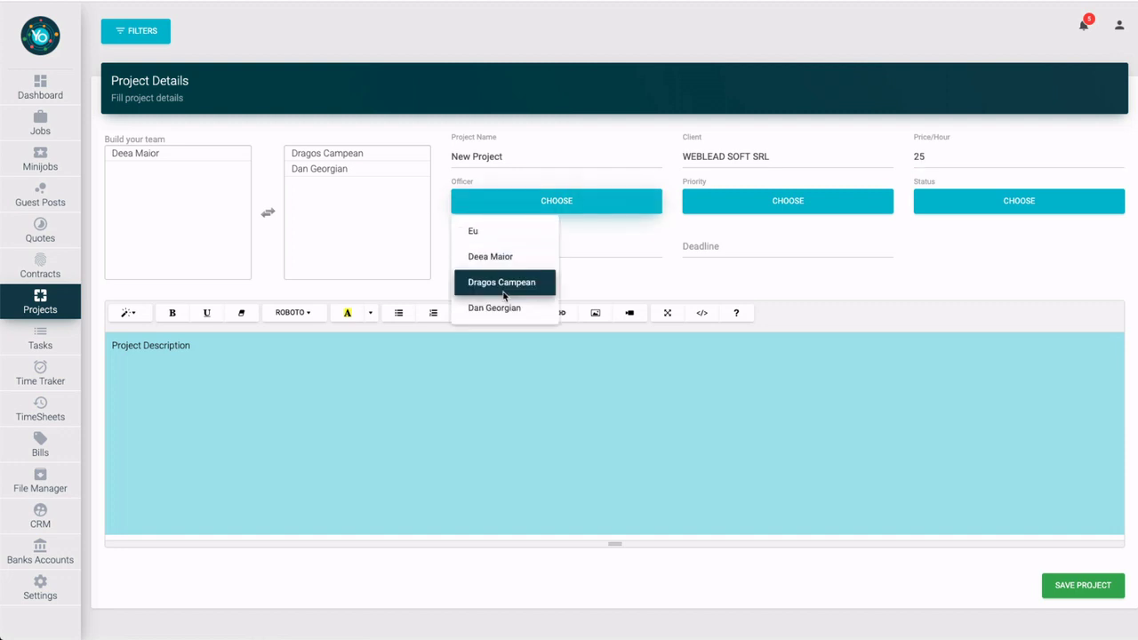
left_click(501, 281)
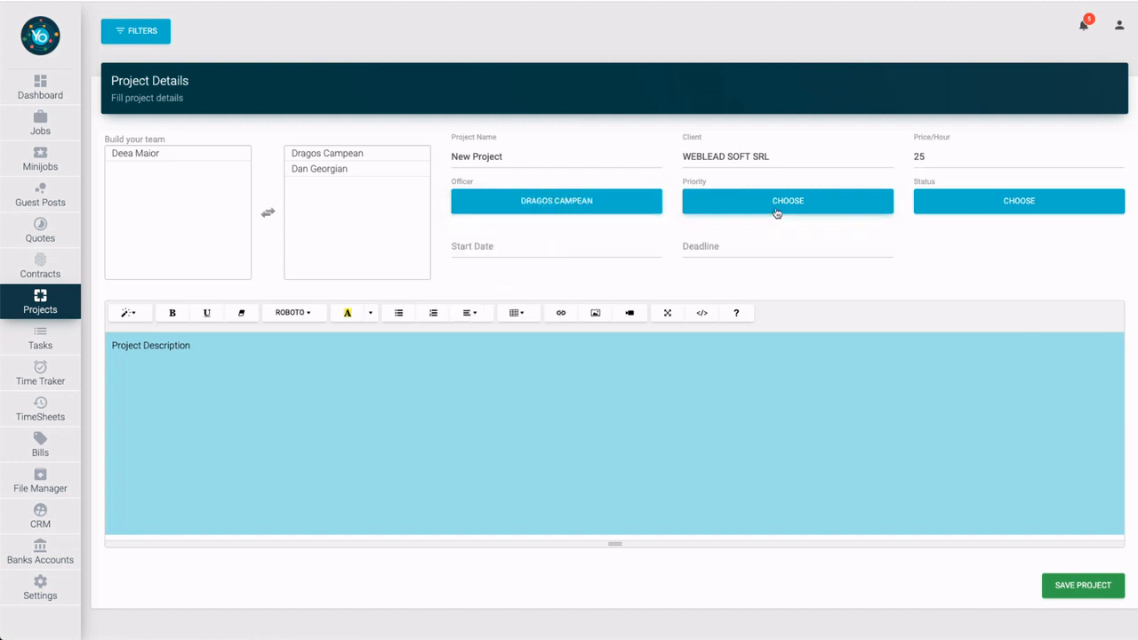
left_click(786, 200)
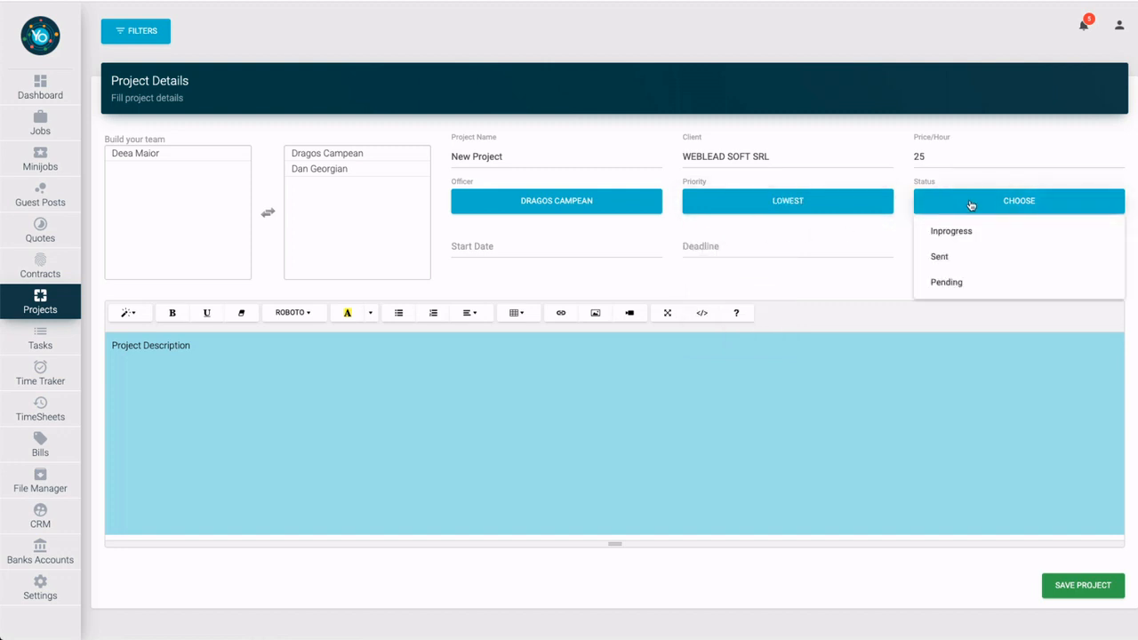
left_click(951, 231)
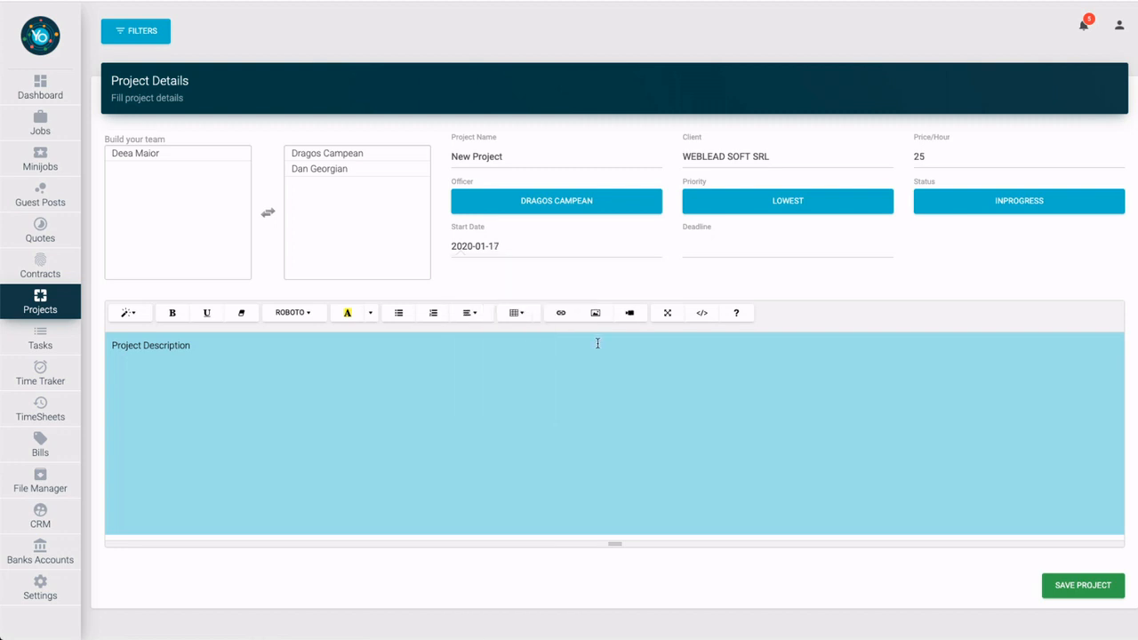
Step: Set the project deadline to 2020-07-17 via the July month picker
left_click(786, 245)
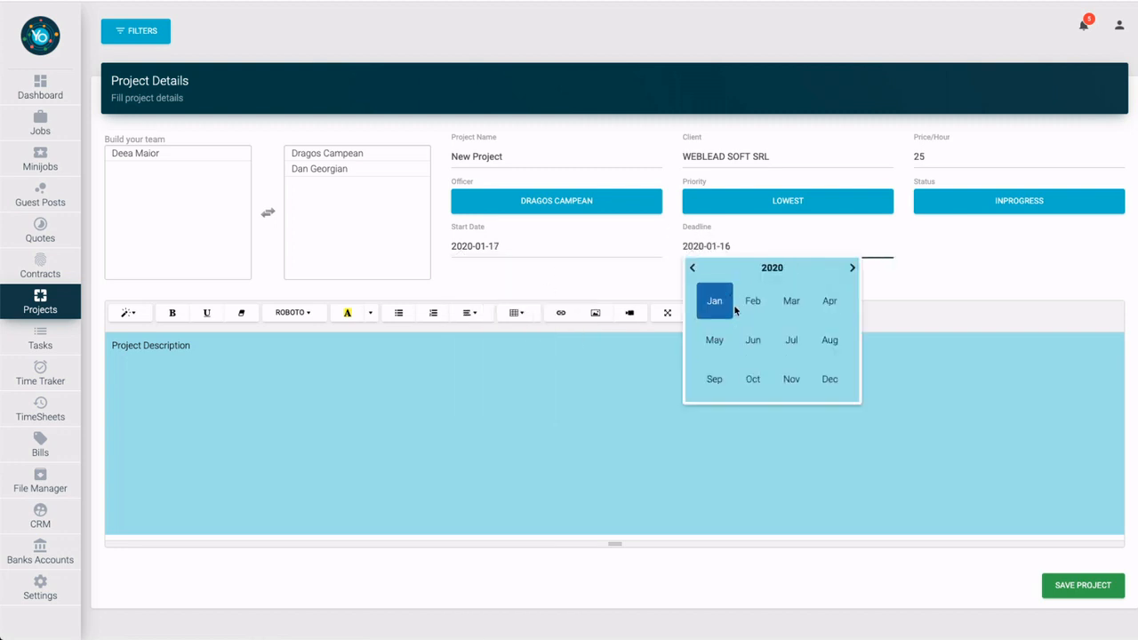
left_click(789, 339)
type("Type a long and detailed ")
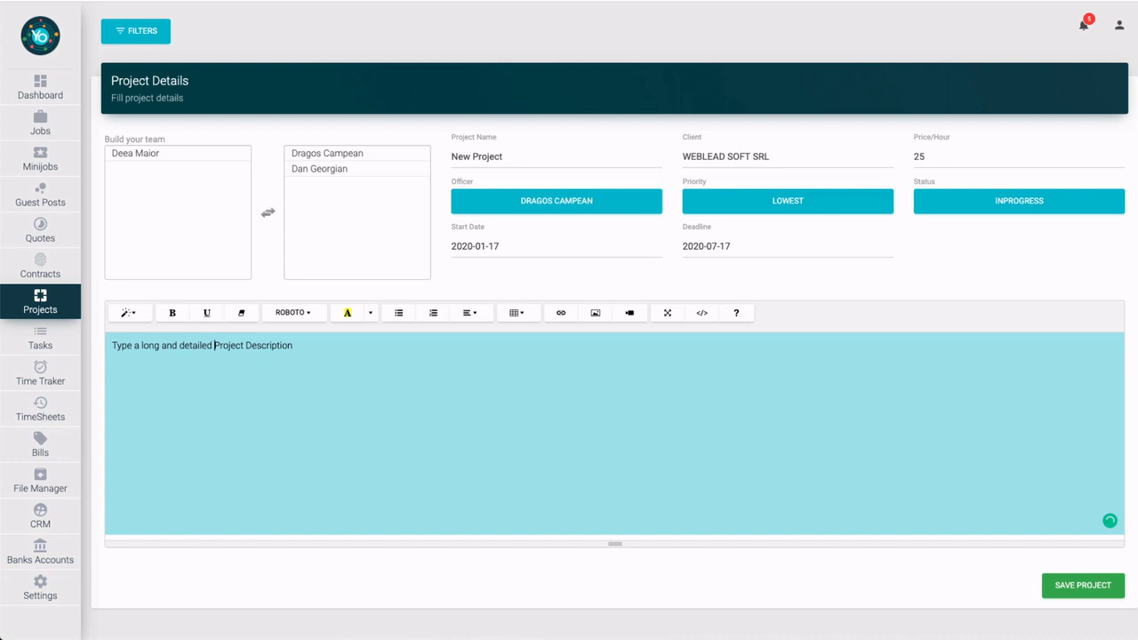
mouse_move(1002, 565)
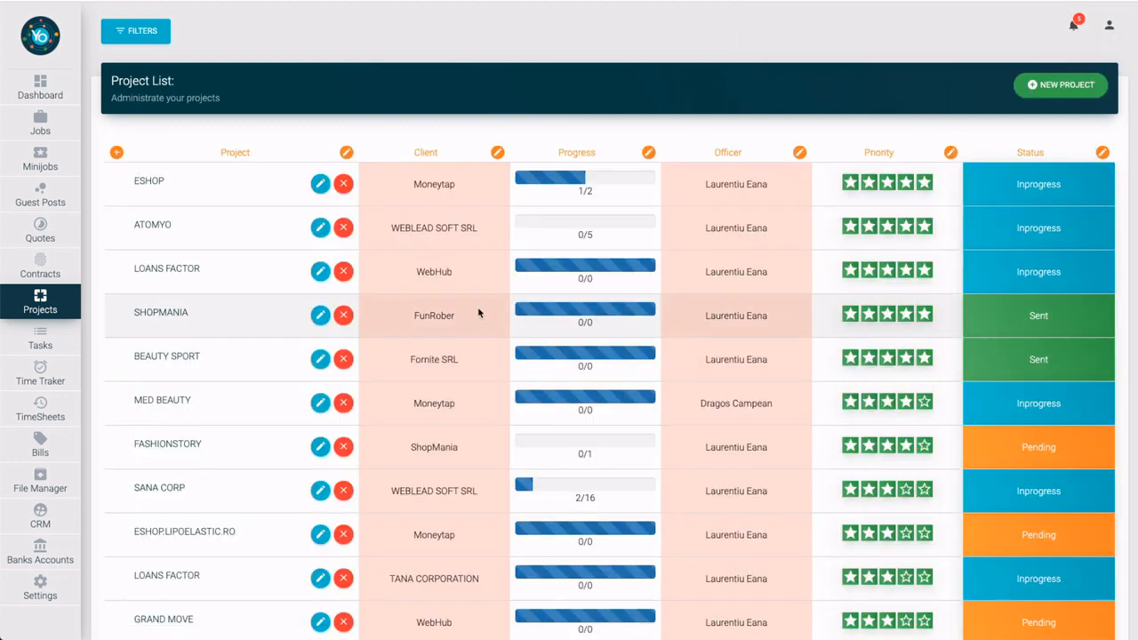
Step: Scroll the Projects list to locate the new 'New Project' row for WEBLEAD SOFT SRL
scroll("down", 3)
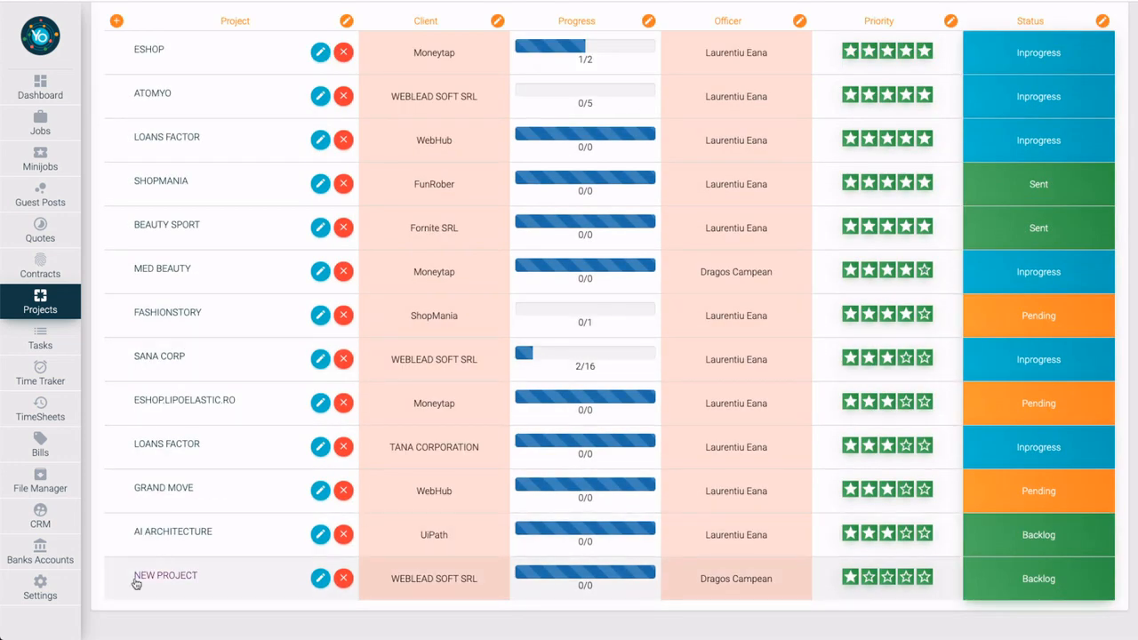
scroll("up", 3)
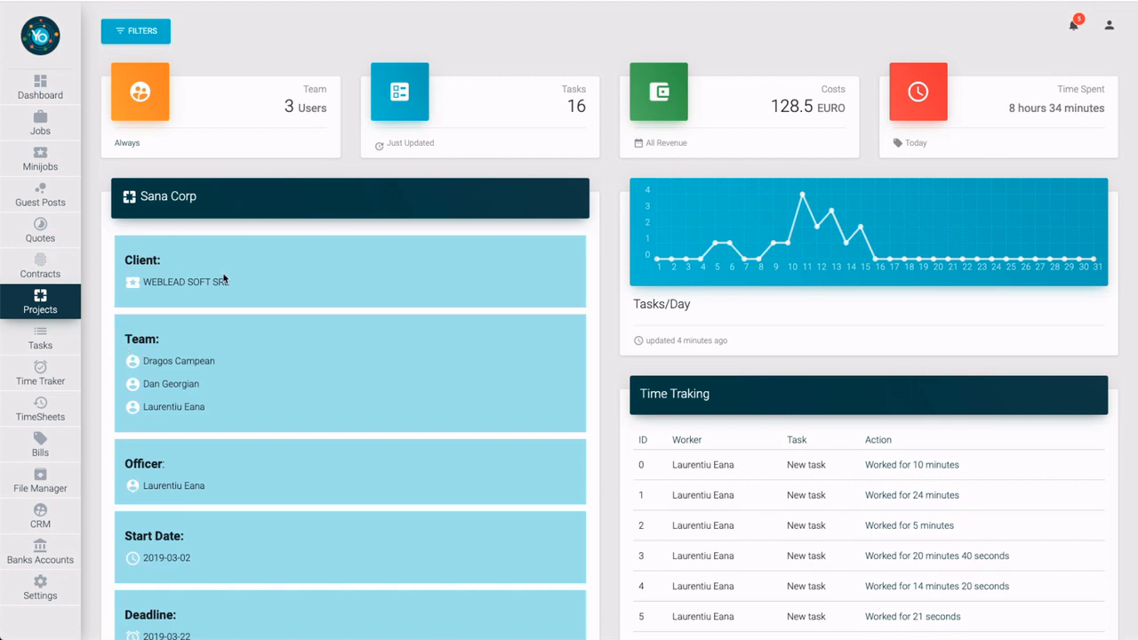
Step: Scroll through Sana Corp's details: 3 team users, 16 tasks, 128.5 EURO costs and time tracking
scroll("down", 3)
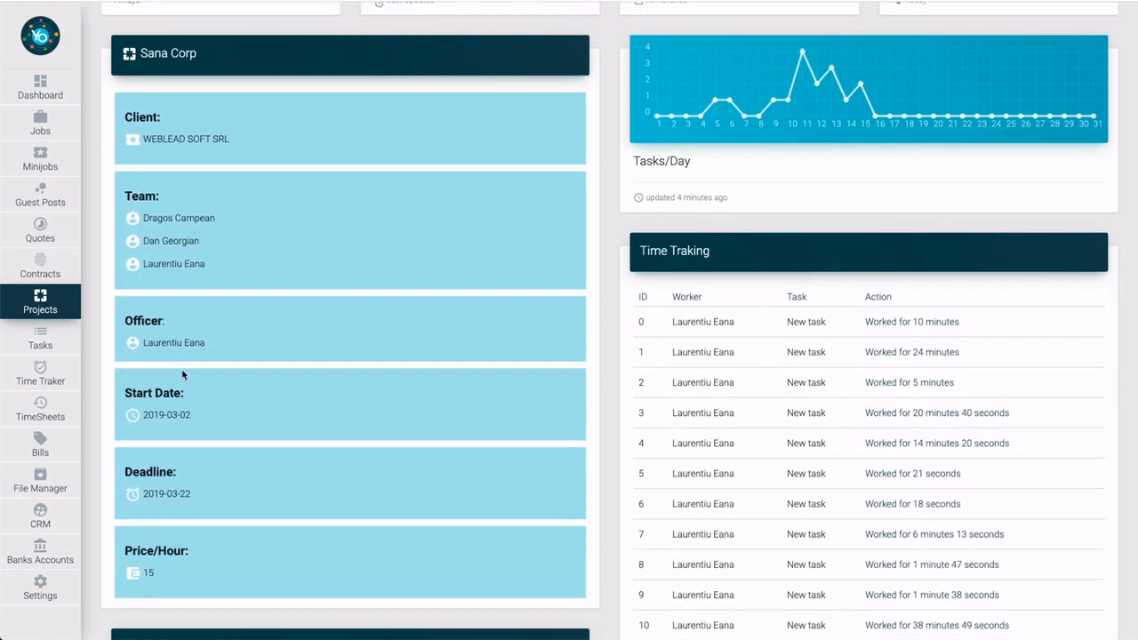
scroll("down", 3)
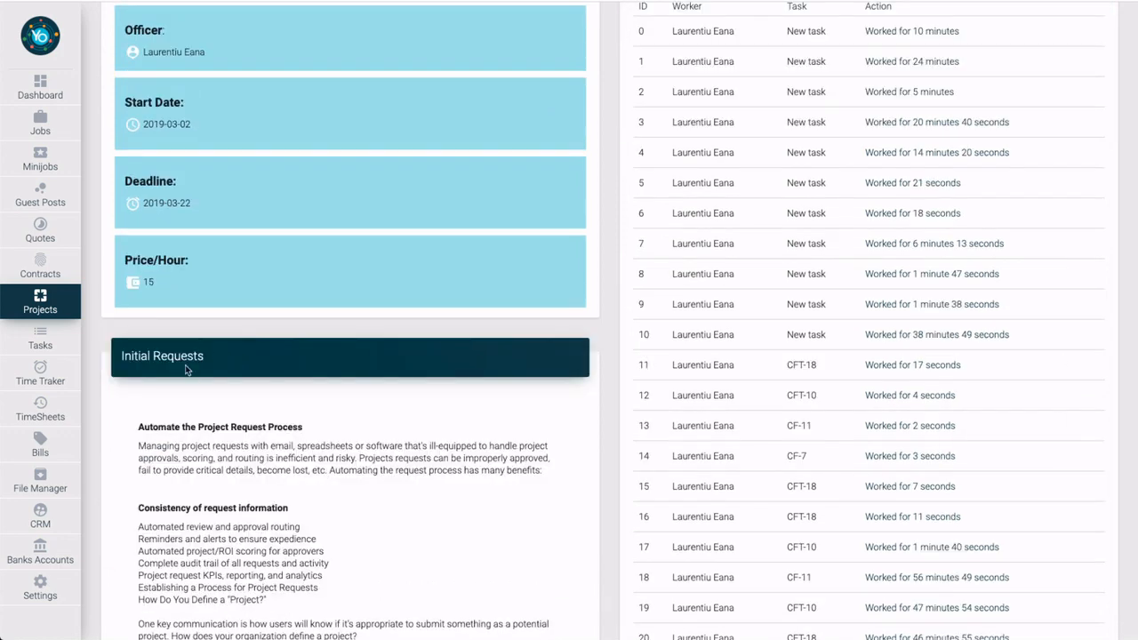
scroll("up", 3)
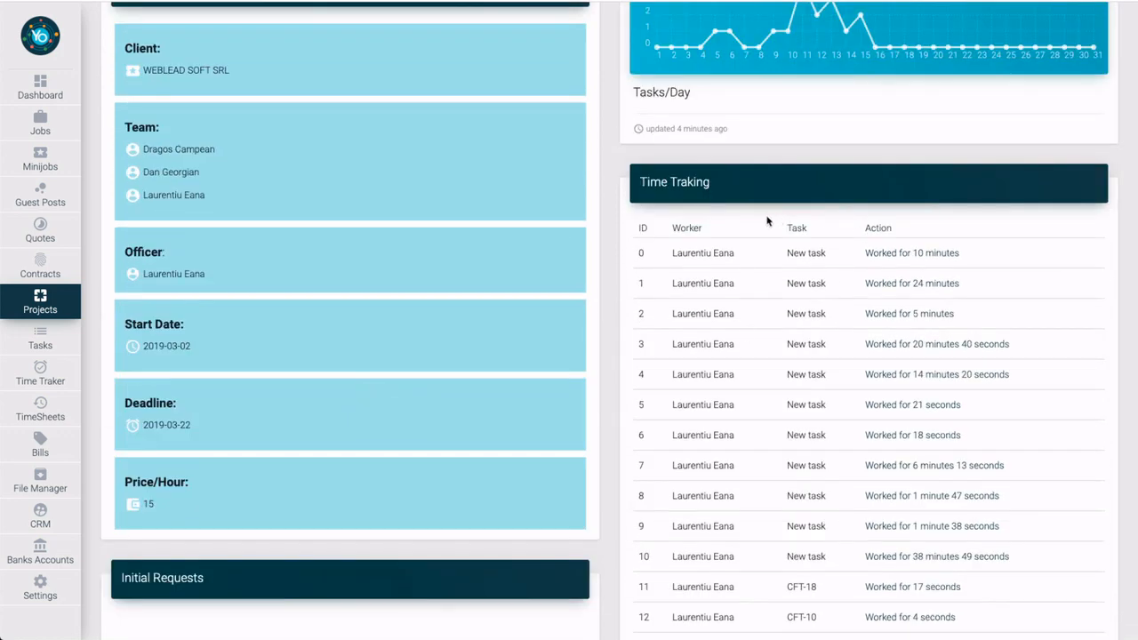
scroll("up", 3)
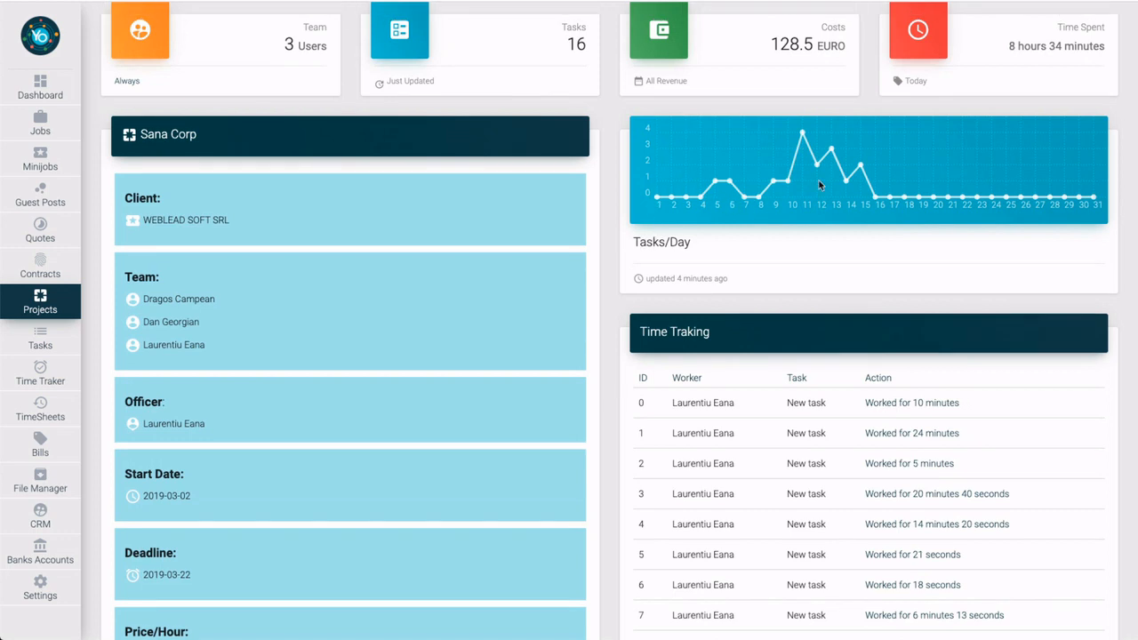
mouse_move(896, 167)
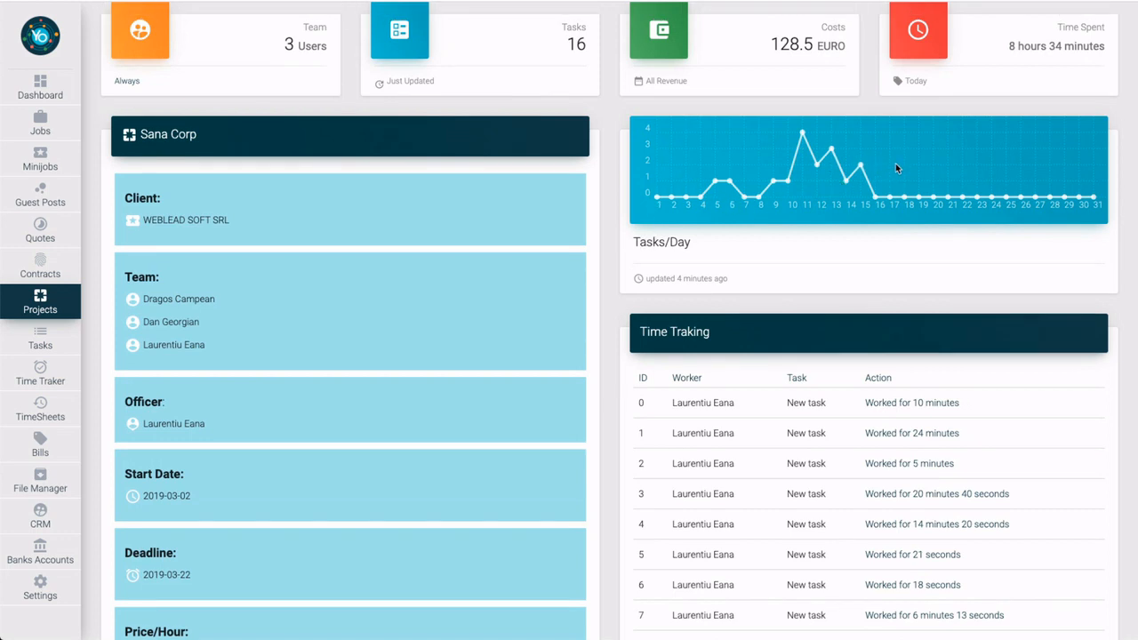
scroll("up", 3)
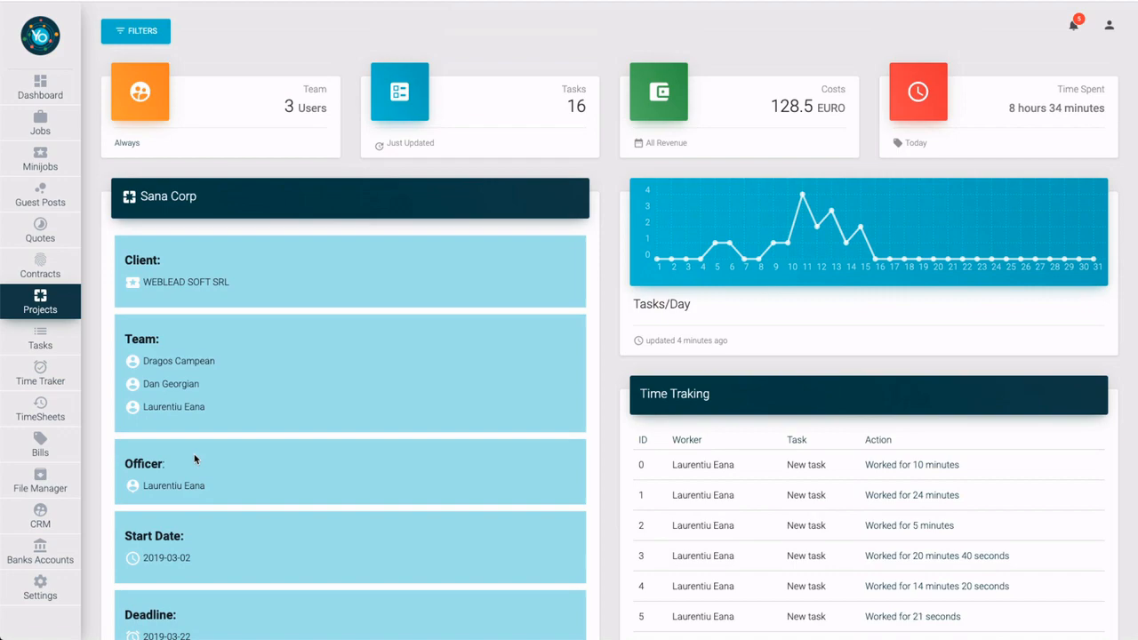